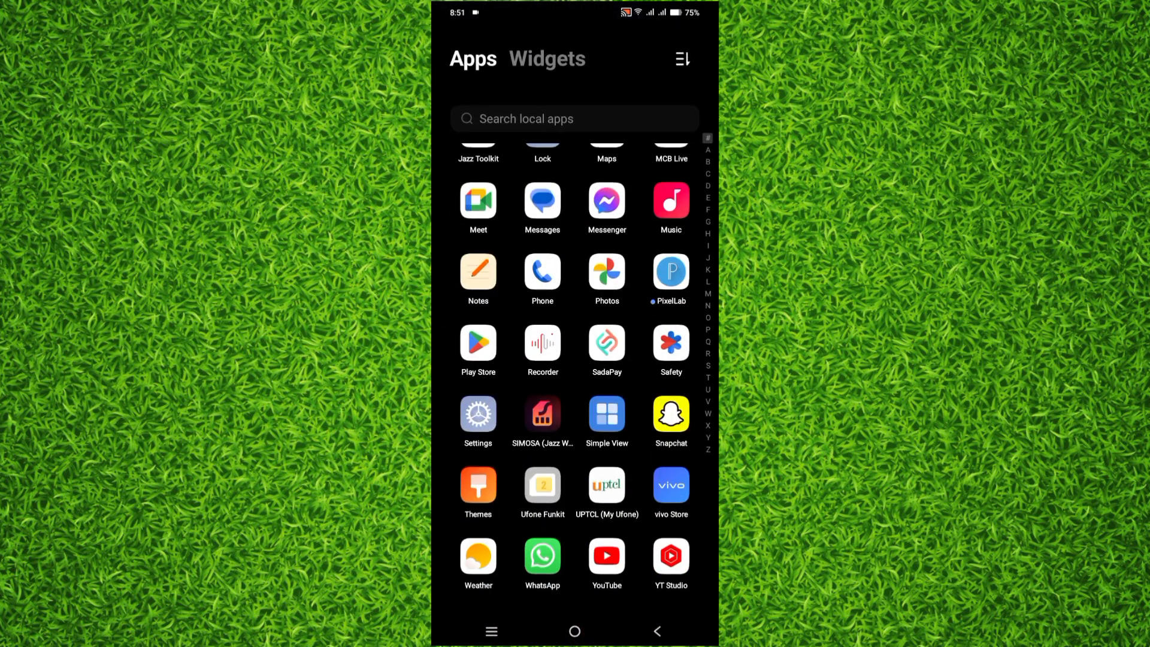
Step: Launch Settings from the app drawer and scroll down to the Apps section
click(477, 416)
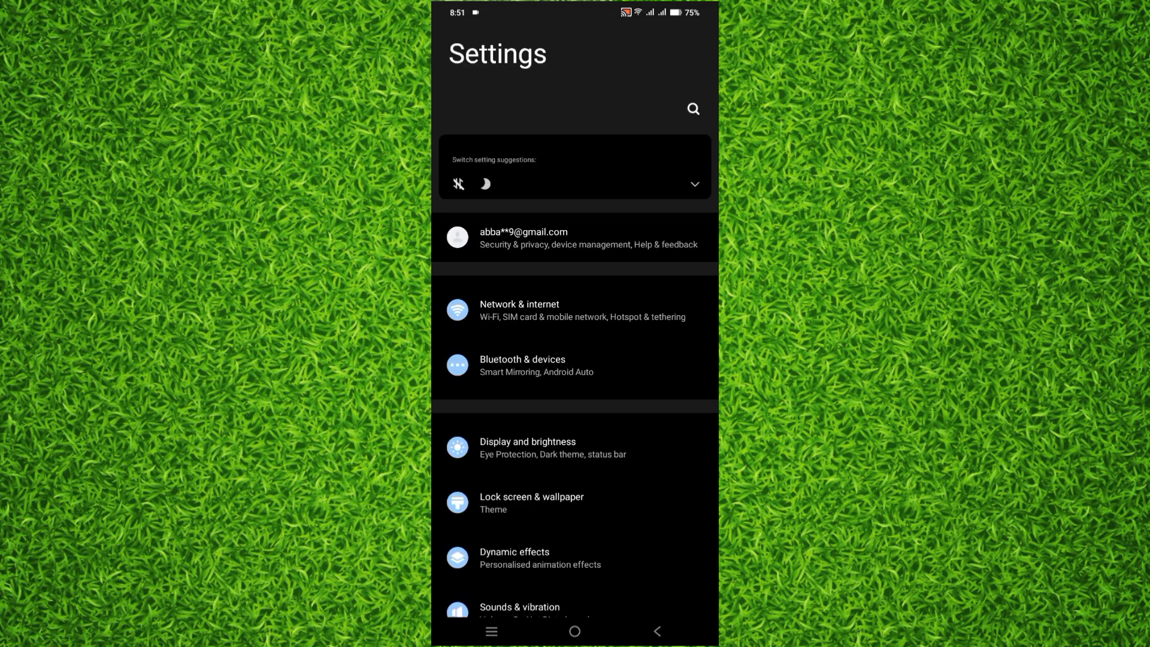
scroll(down, 3)
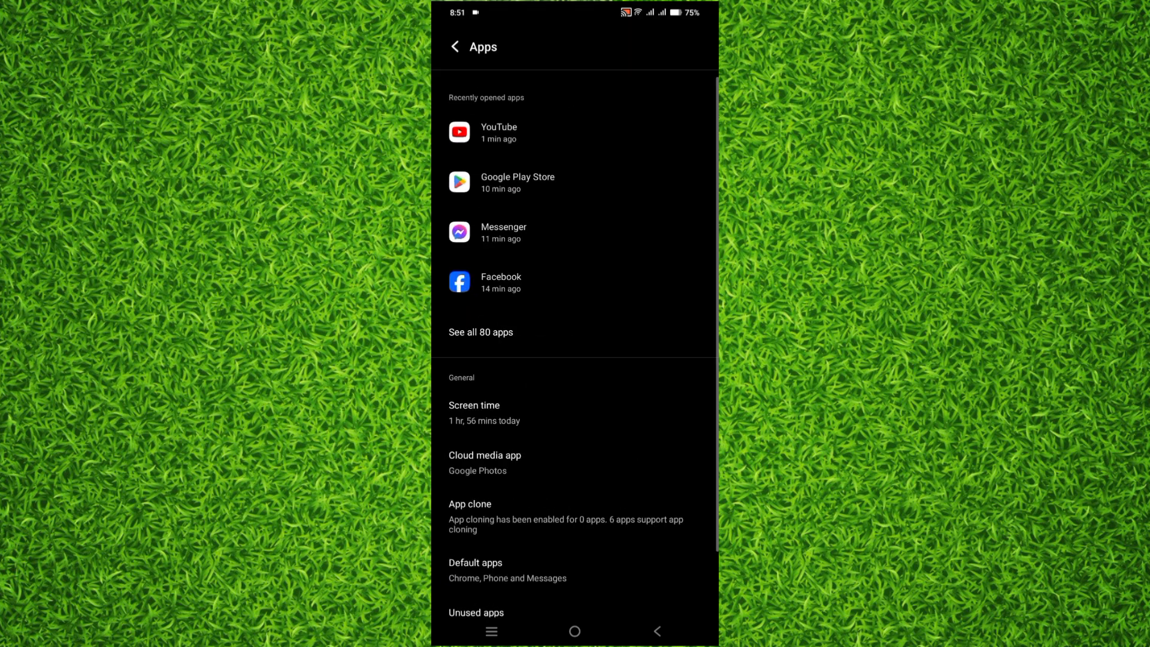
Step: Search the full list of 80 apps for 'youtube' and open YouTube's app info
click(481, 332)
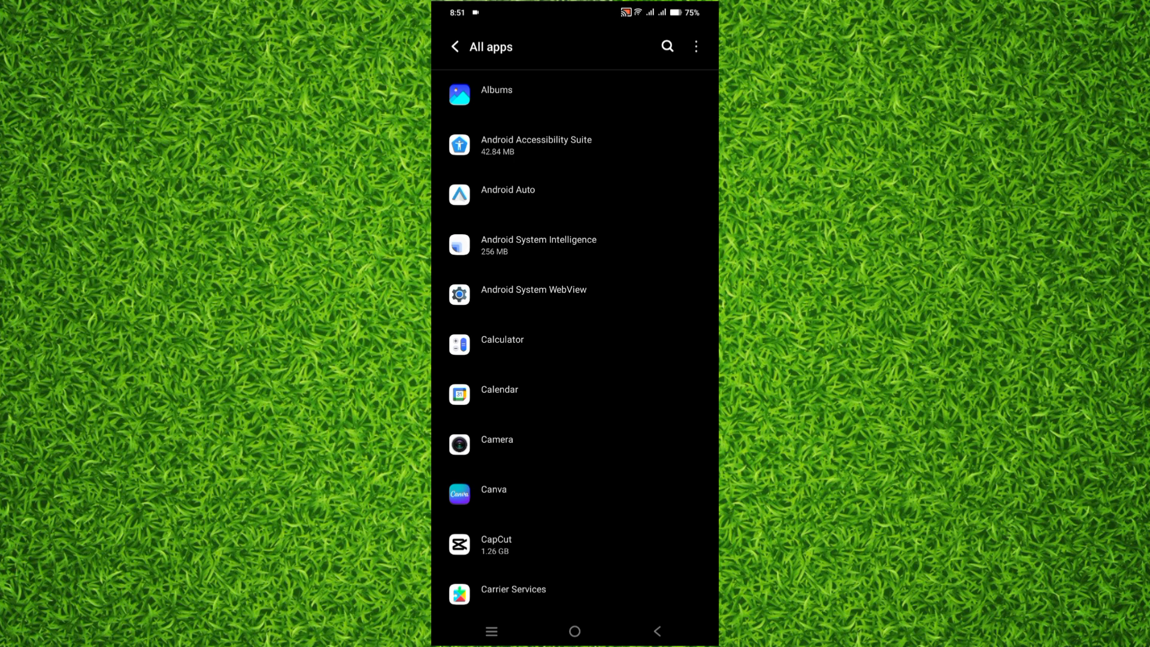
click(667, 46)
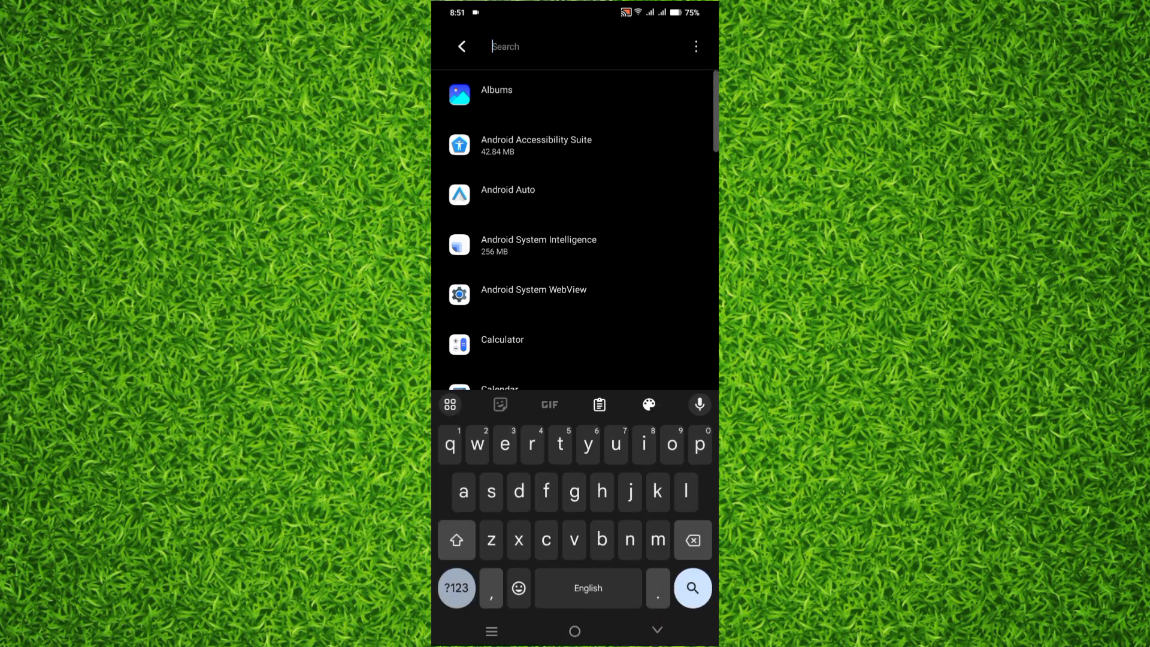
text(youtube)
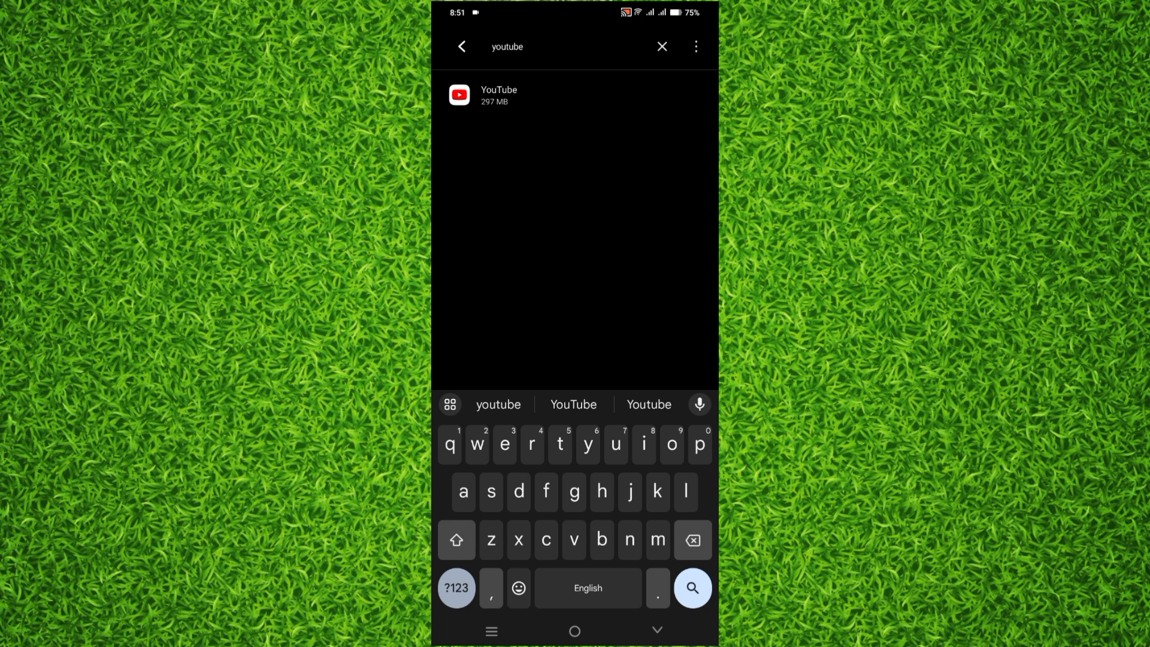
click(575, 95)
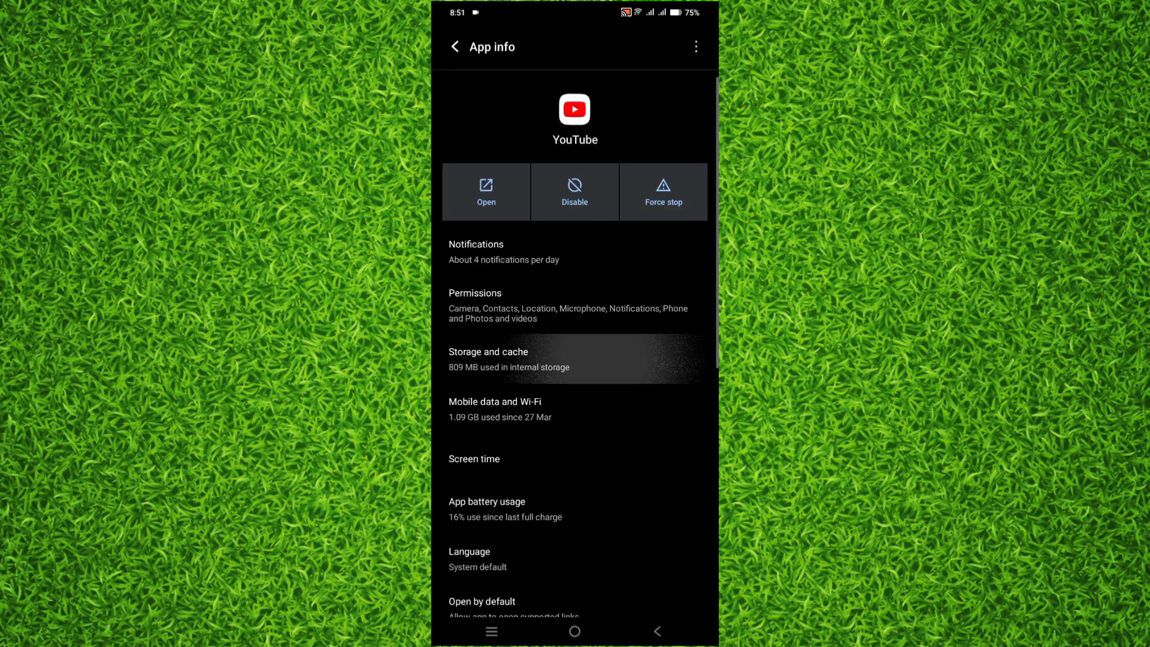
Step: Clear YouTube's cache from its Storage and cache page
click(488, 359)
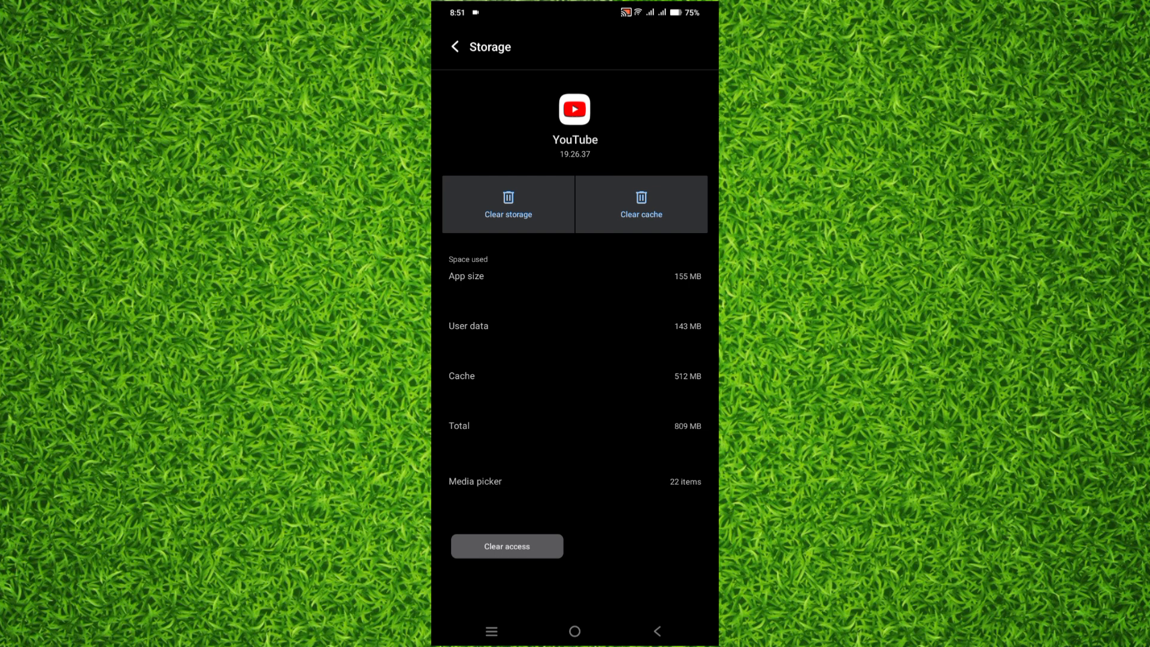
click(640, 204)
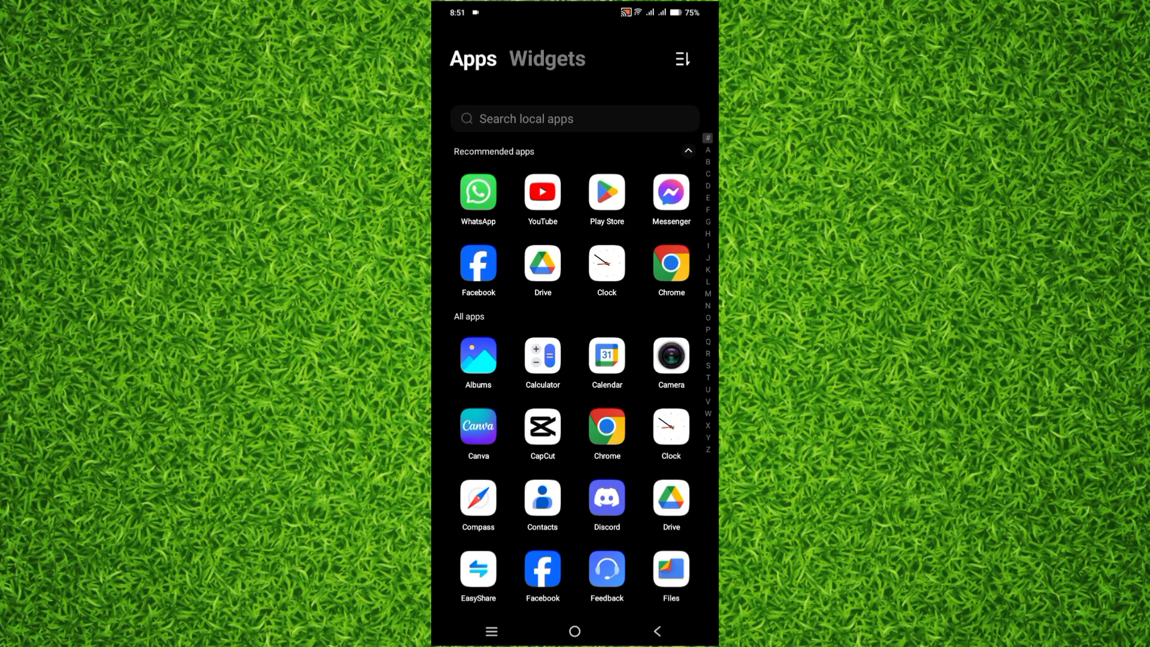
Step: Launch Play Store from the app drawer and search for 'youtube'
scroll(down, 3)
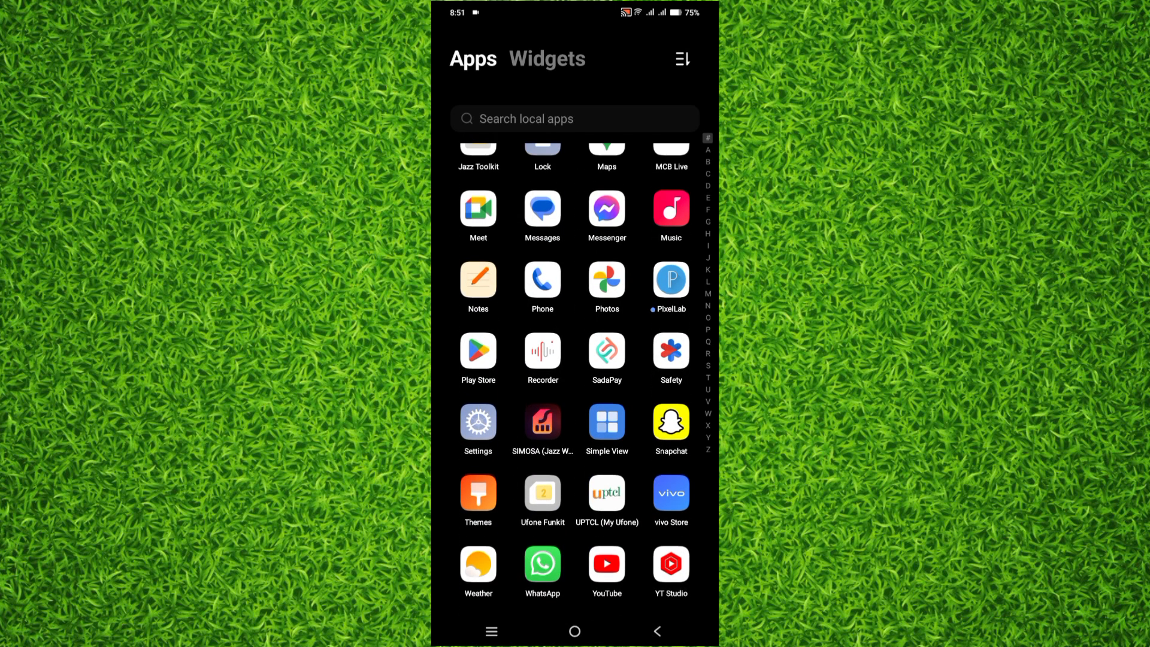
click(478, 350)
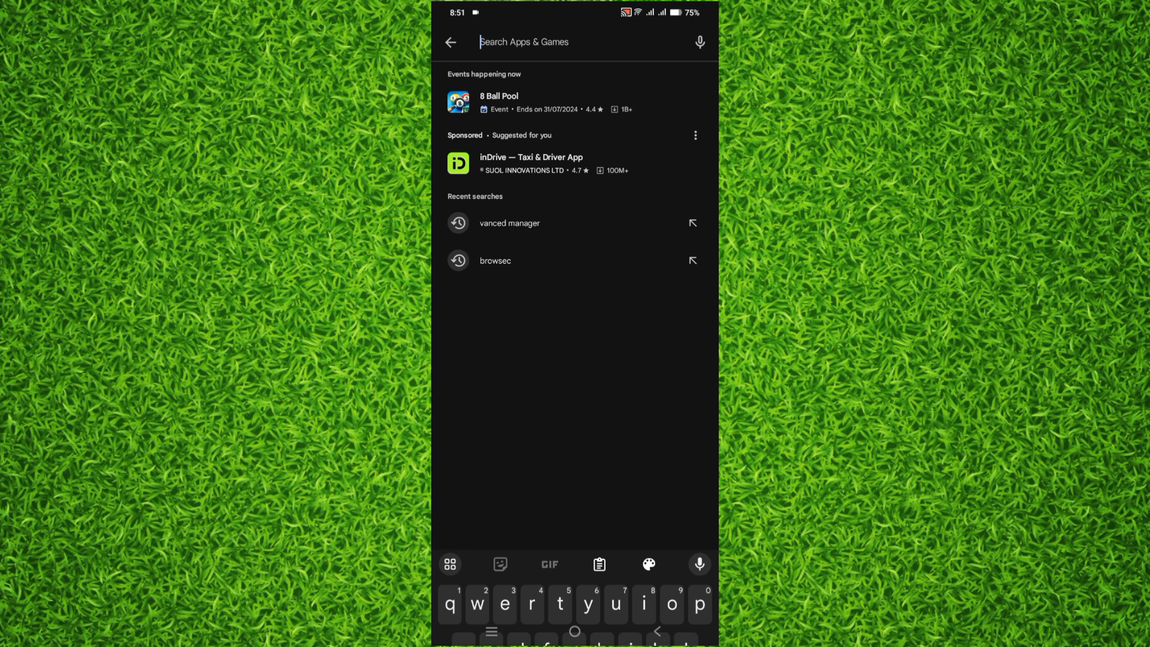
text(youtube)
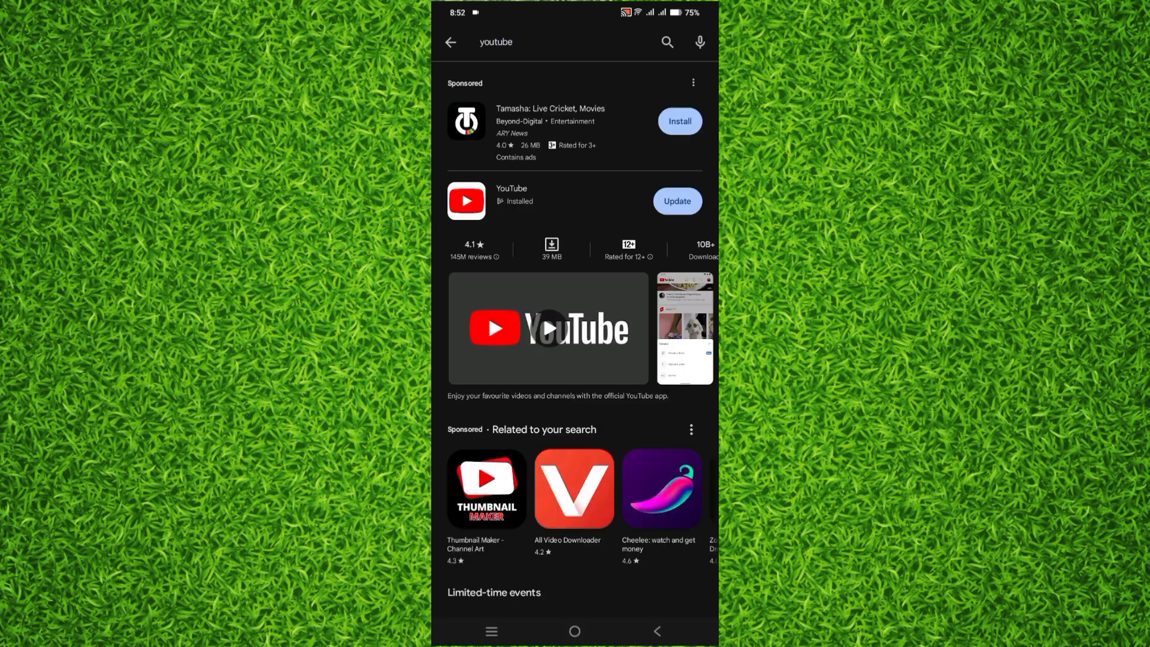
Step: Start the YouTube update from its Play Store listing and return home
click(511, 201)
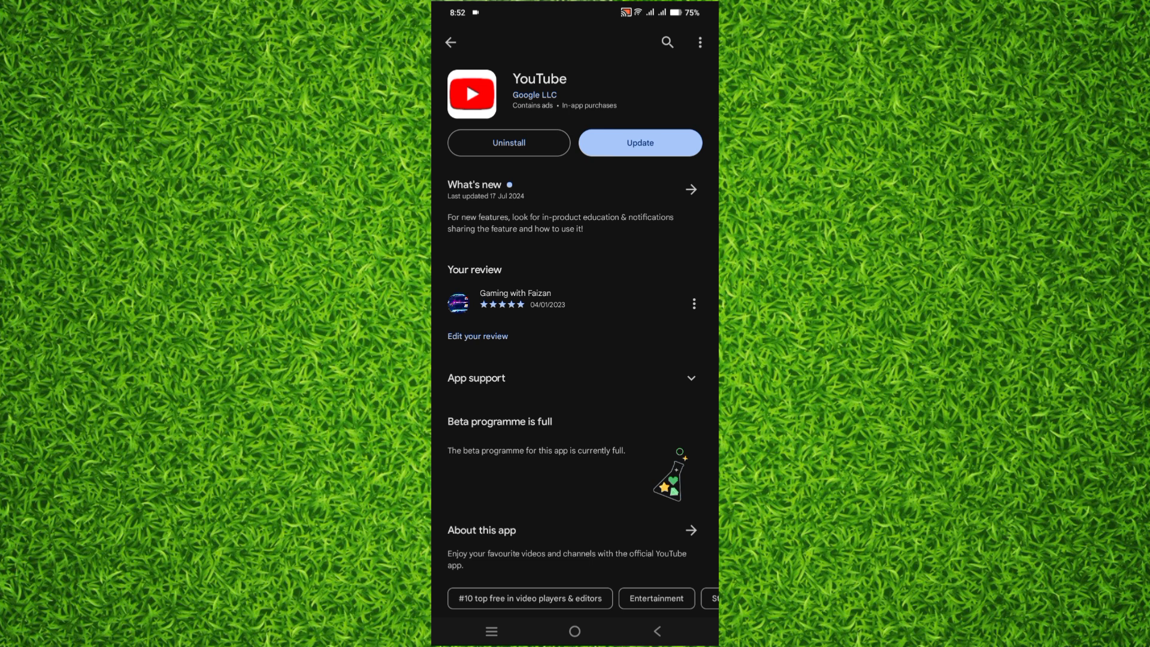
click(640, 143)
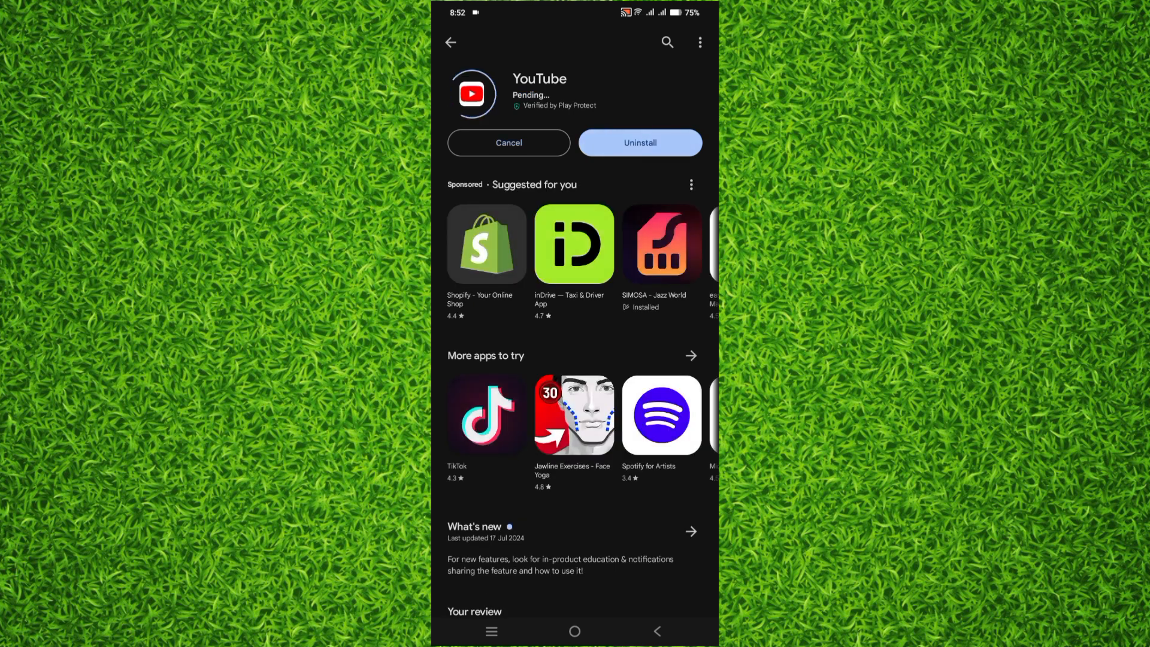
click(575, 631)
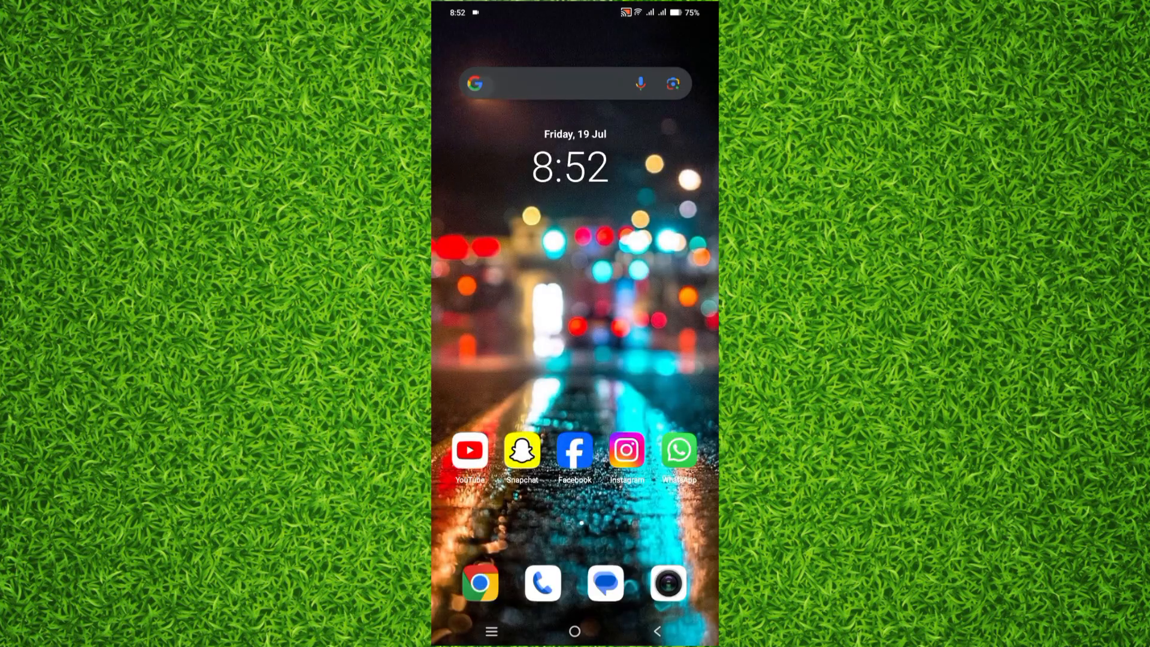